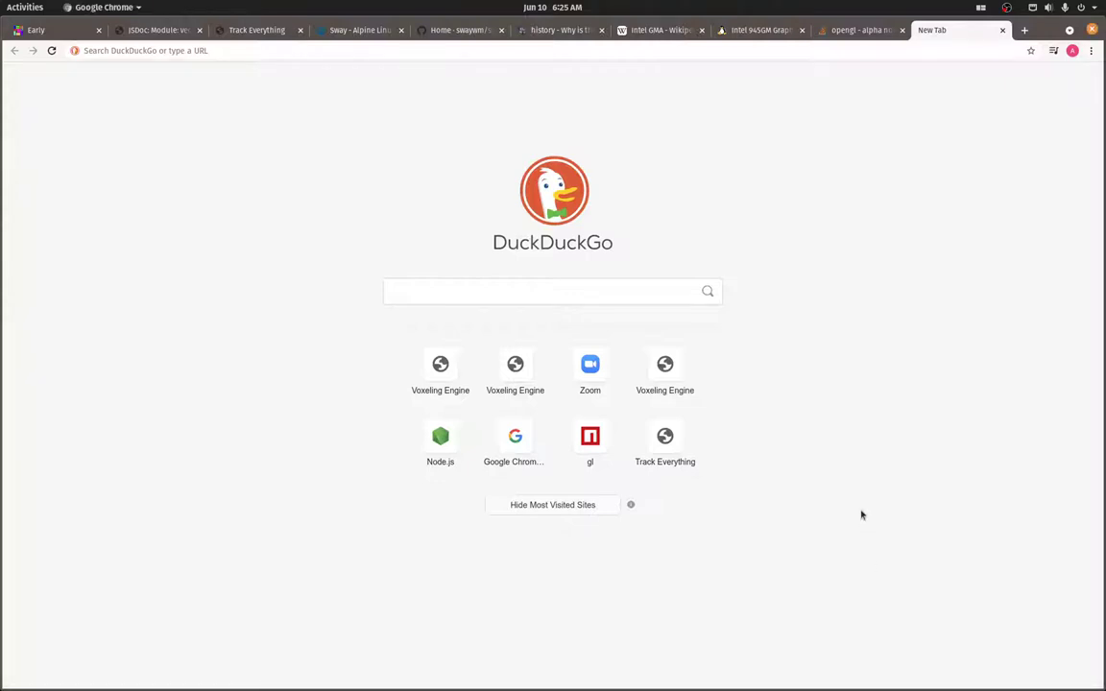
Comment out the u_discardDepth if/else depth-discard block in webgl.mjs's fragment shader
click(440, 364)
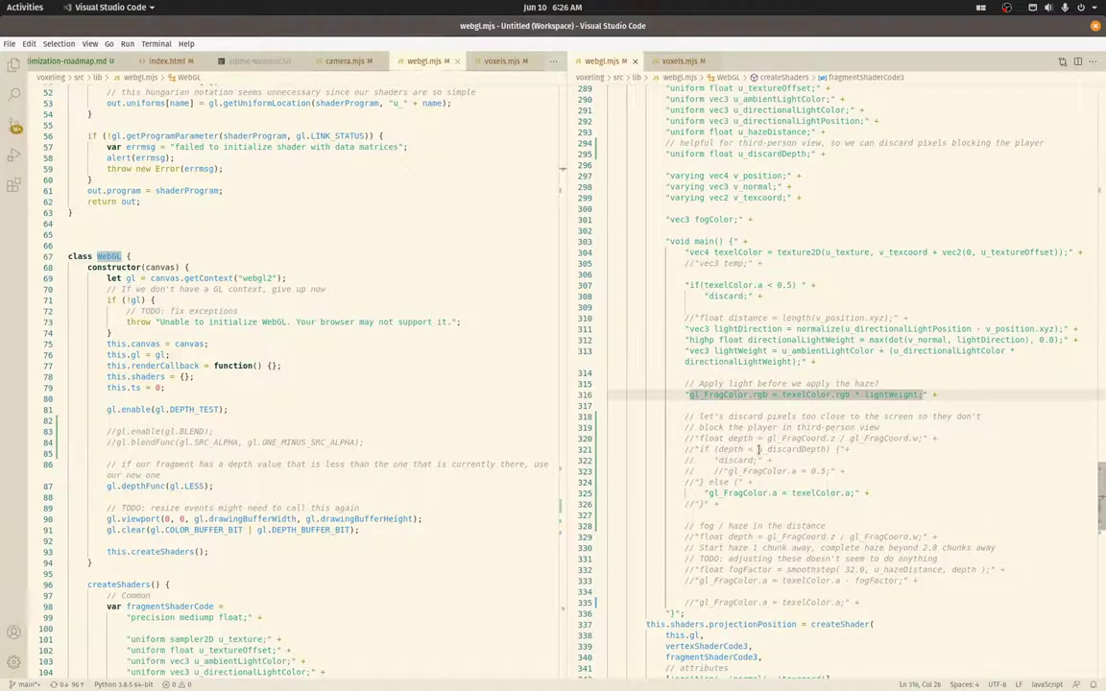
mouse_move(761, 456)
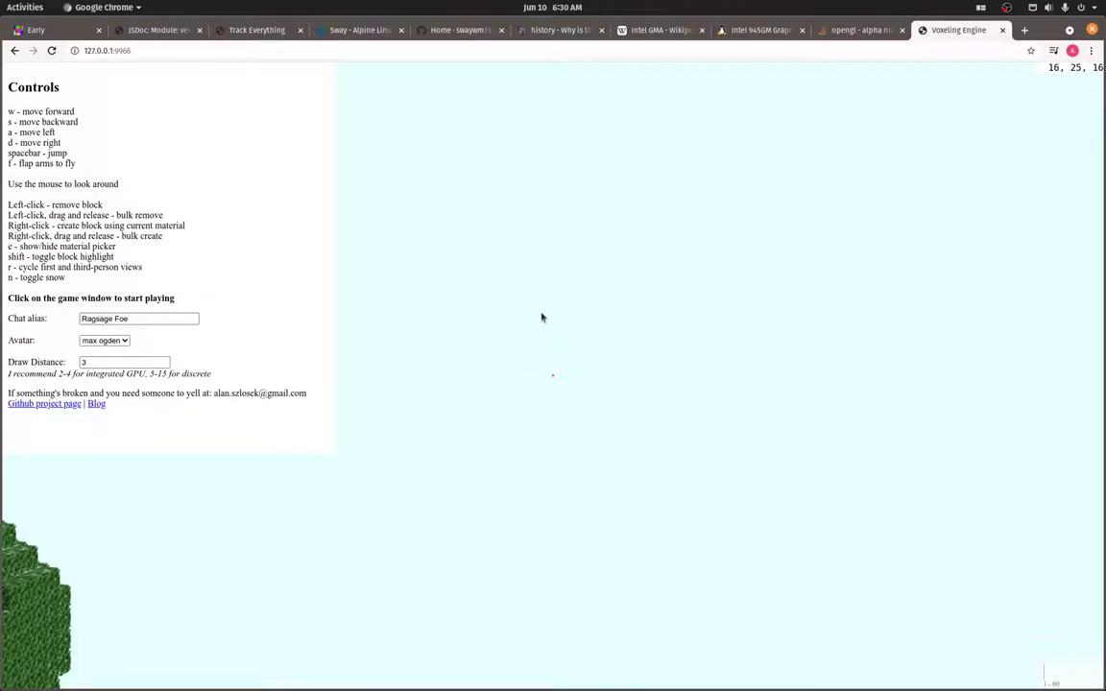
Focus the Voxeling Engine view and walk the avatar forward along the river with W
click(543, 317)
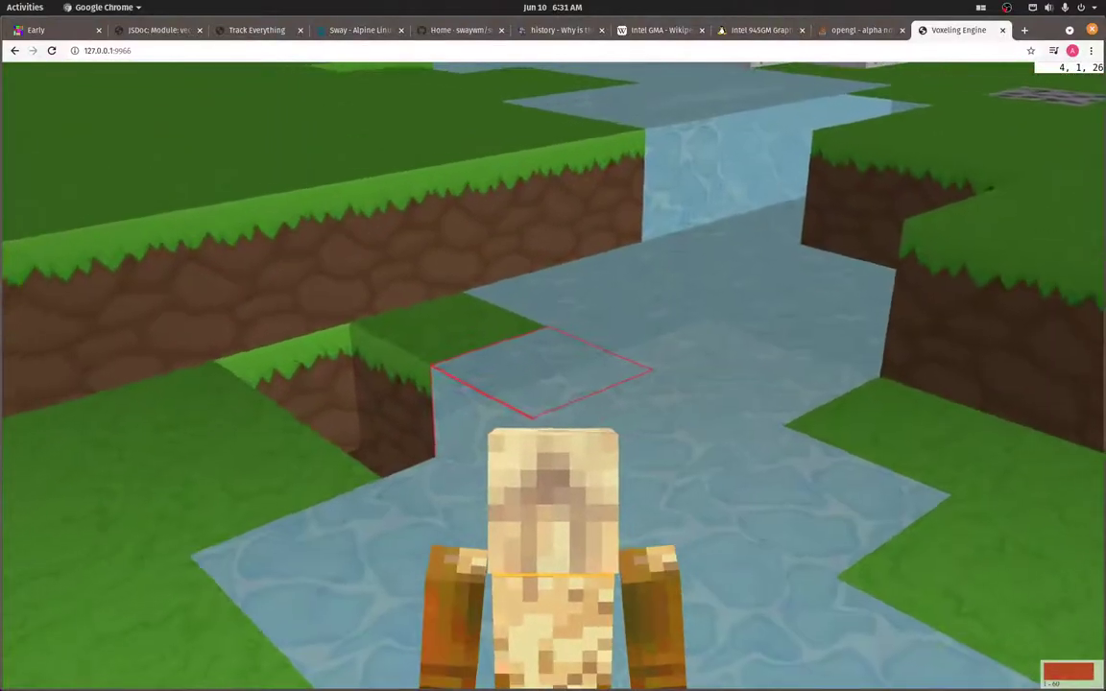
key(w)
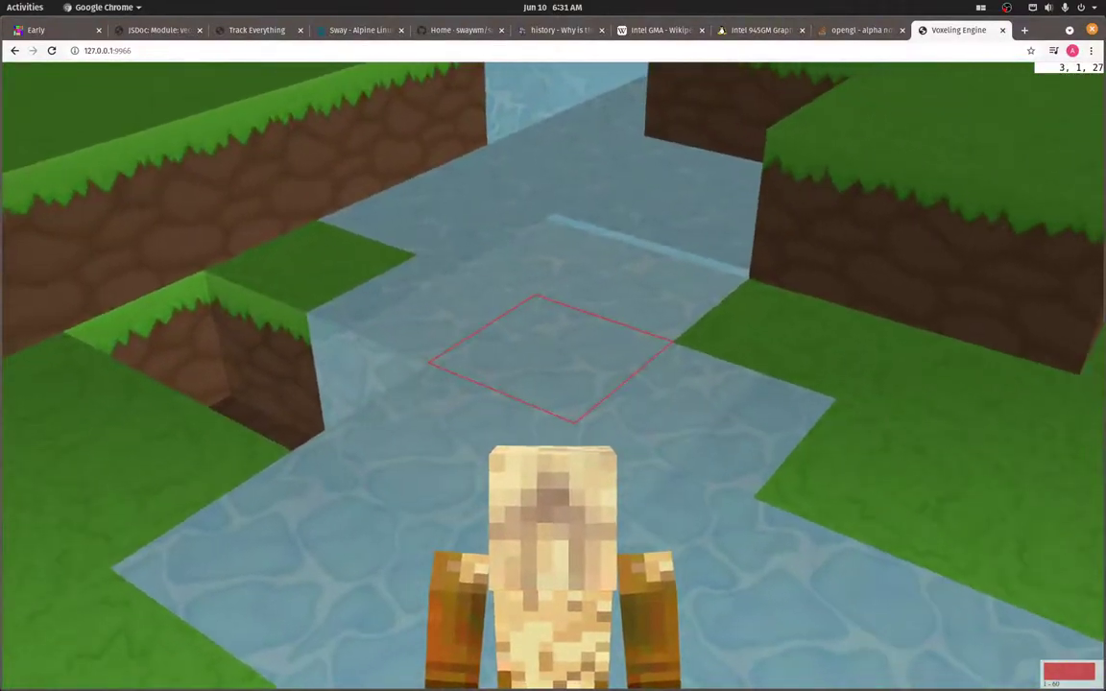